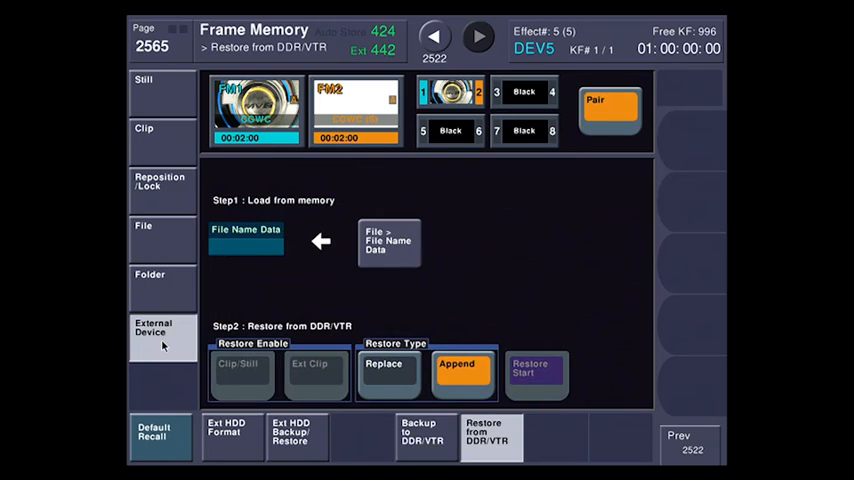
# Step: On the Backup to DDR/VTR page, enable Clip/Still backup and start the backup
pyautogui.click(426, 436)
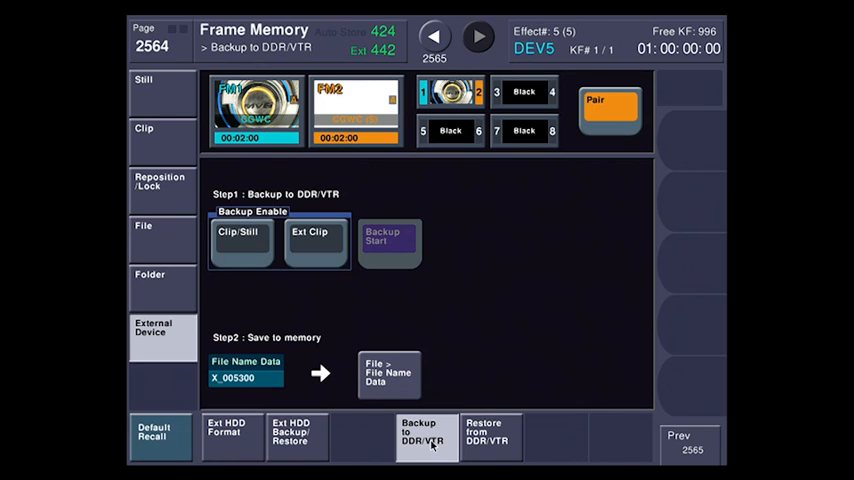
pyautogui.click(240, 237)
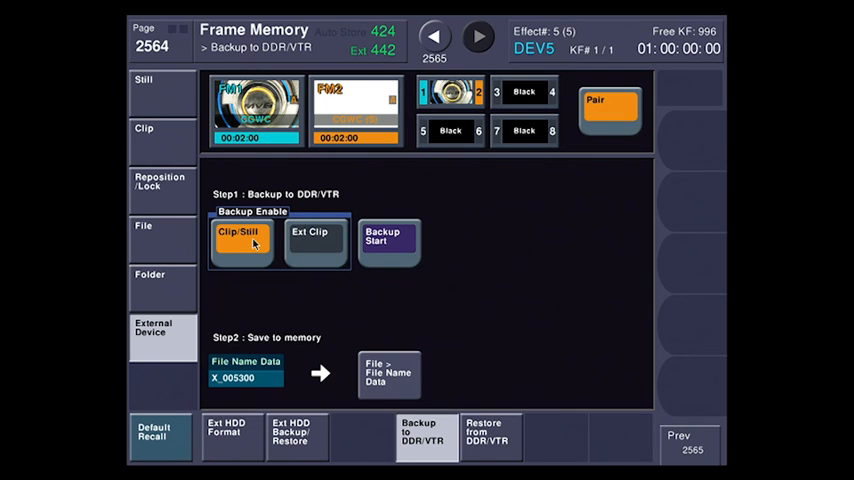
pyautogui.click(388, 243)
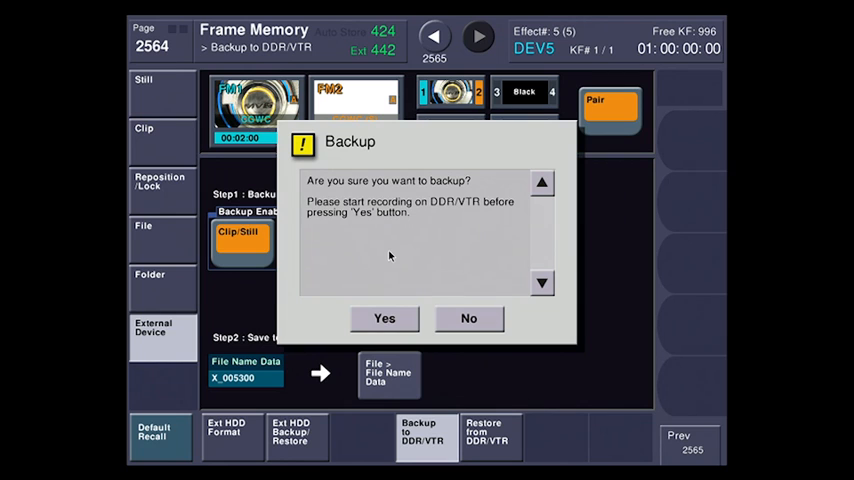
# Step: Confirm the frame memory backup and dismiss the 'Backup was Completed' message
pyautogui.click(384, 318)
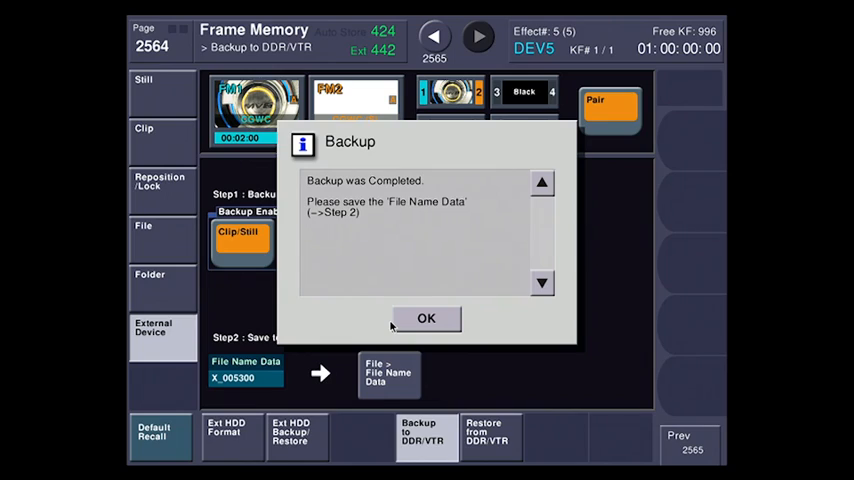
pyautogui.click(426, 318)
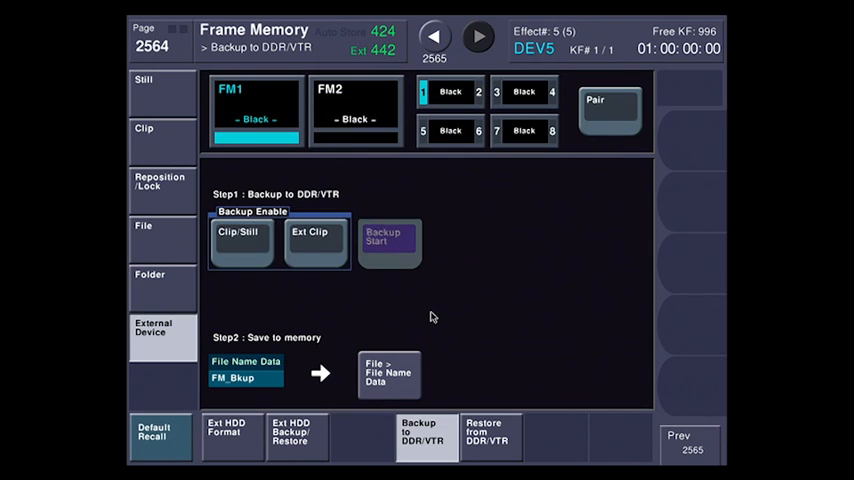
# Step: Save FM_Bkup from the File Name Data page into empty HDD slot 4, then edit the list
pyautogui.click(434, 37)
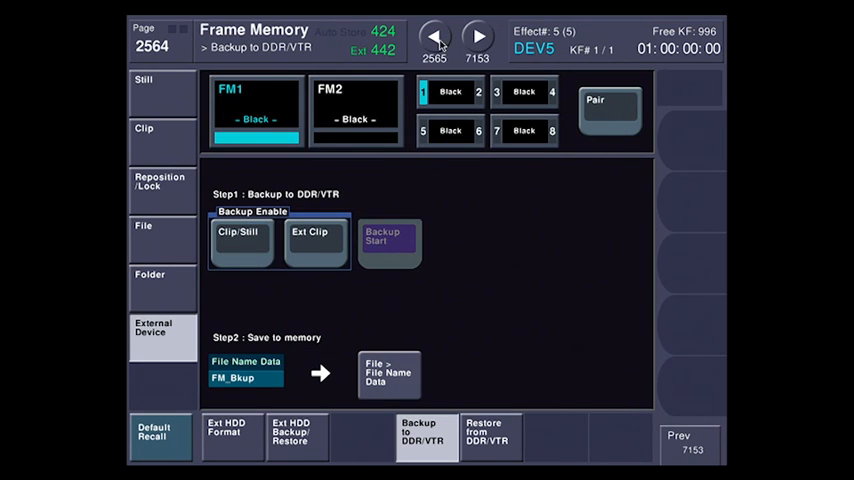
pyautogui.click(388, 373)
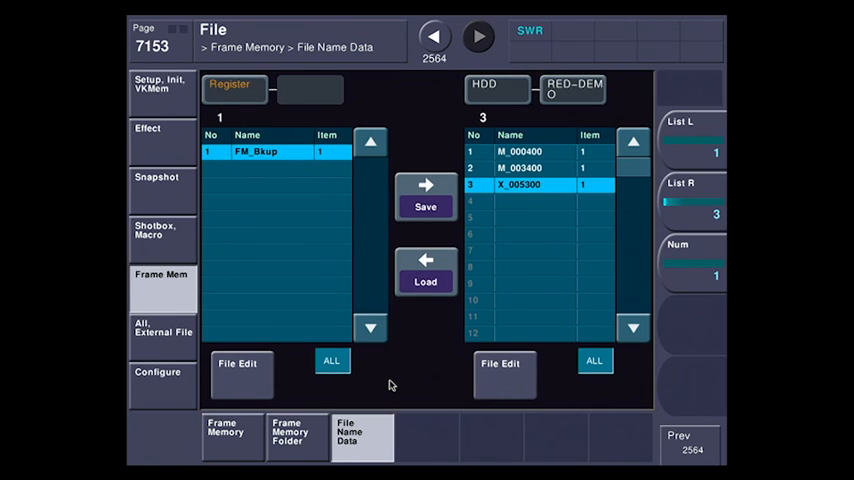
pyautogui.click(547, 201)
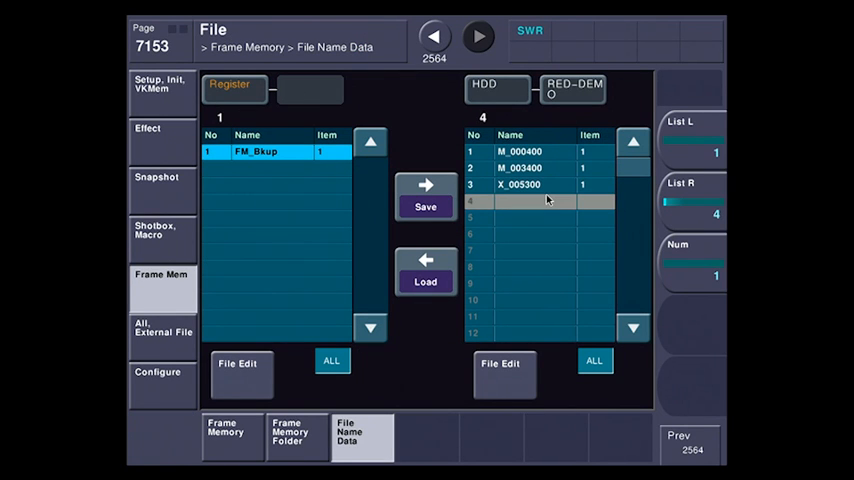
pyautogui.click(425, 200)
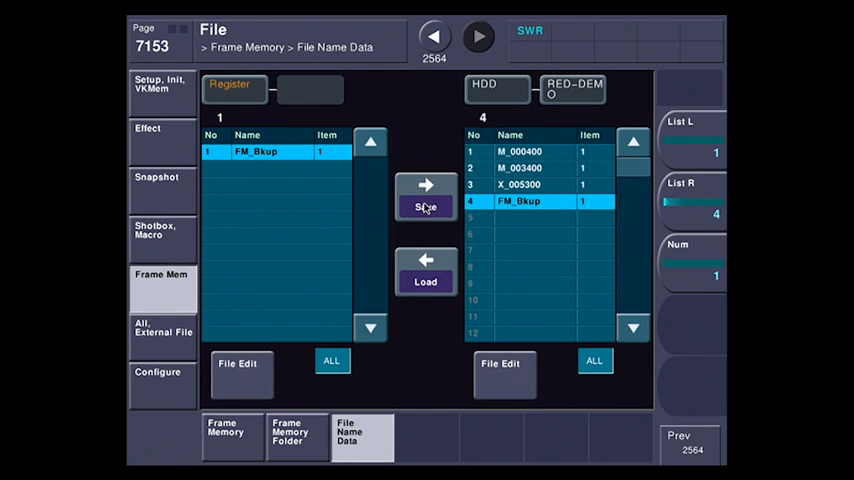
pyautogui.click(503, 363)
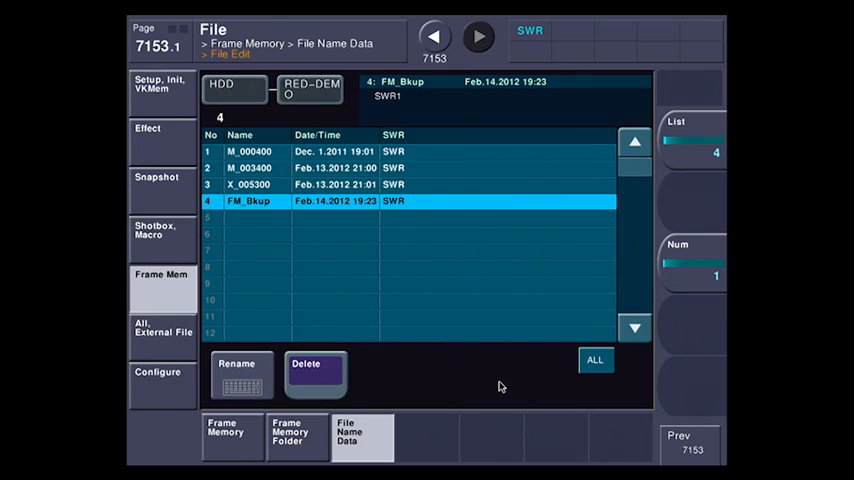
# Step: Rename the FM_Bkup entry in HDD slot 4 to M_010100 and confirm
pyautogui.click(240, 364)
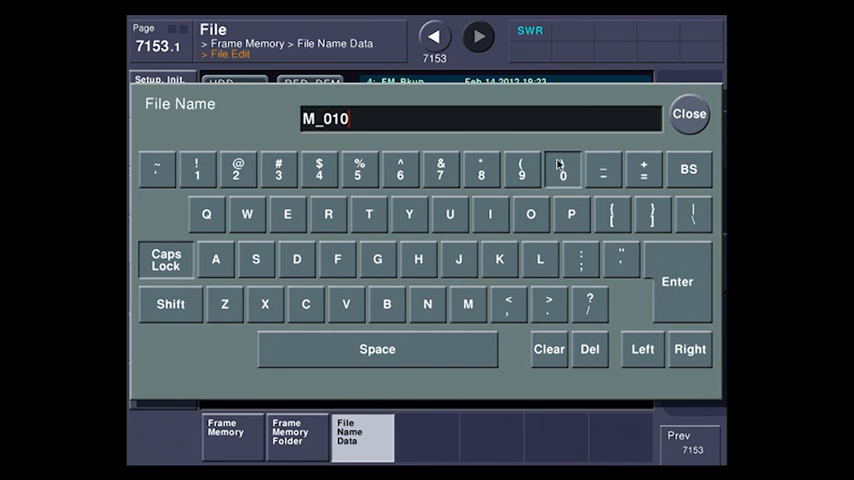
pyautogui.click(689, 113)
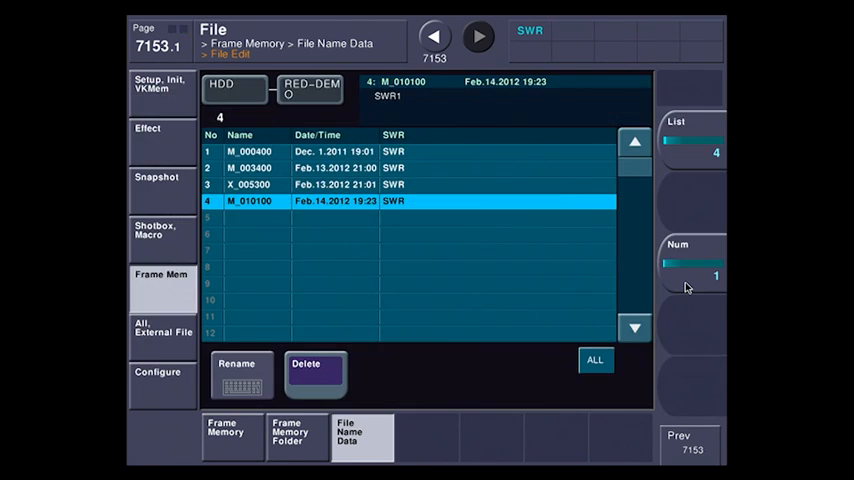